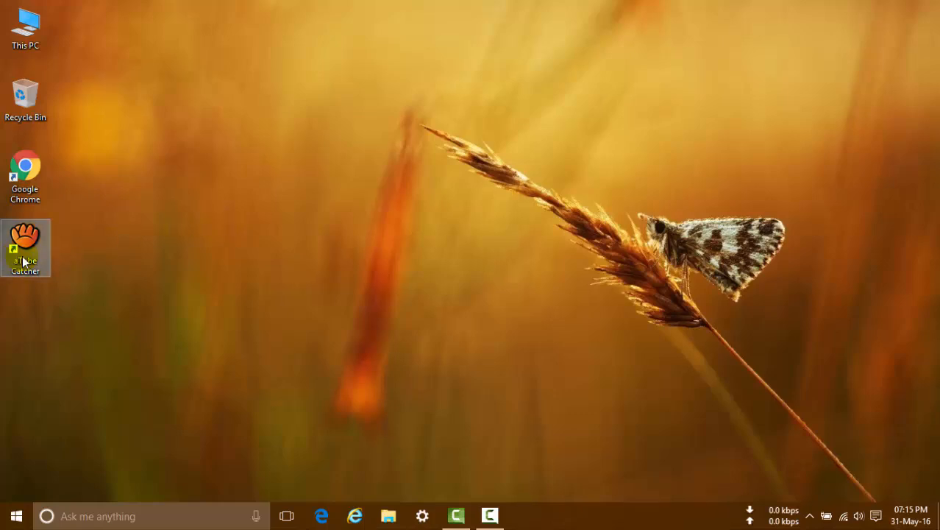
mouse_move(30, 246)
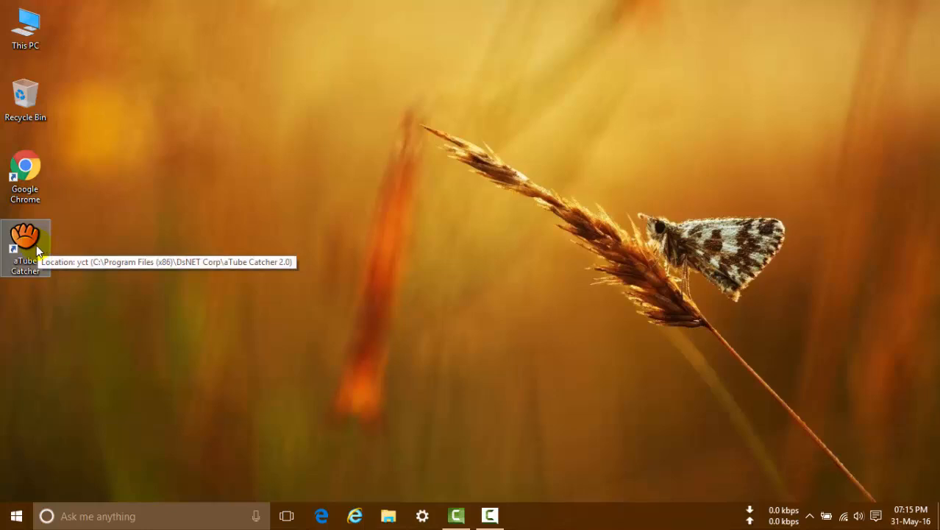
mouse_move(35, 248)
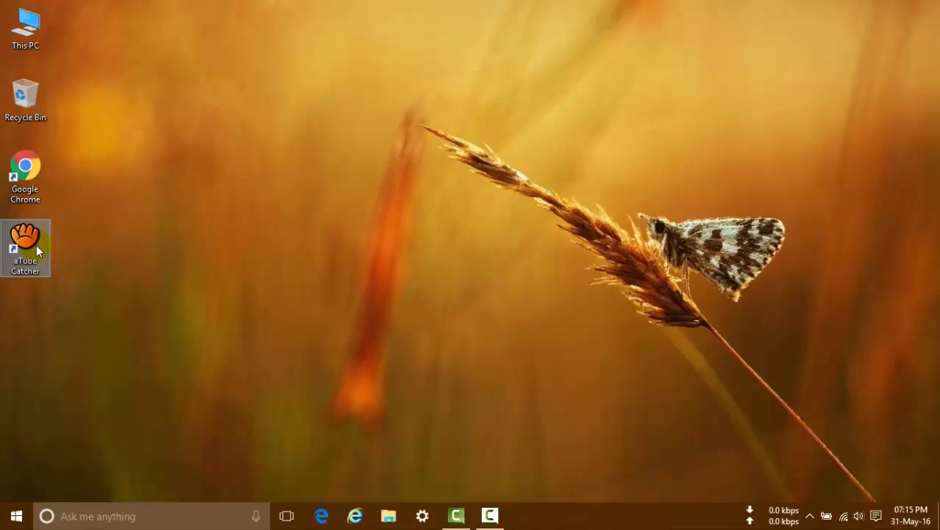
mouse_move(392, 208)
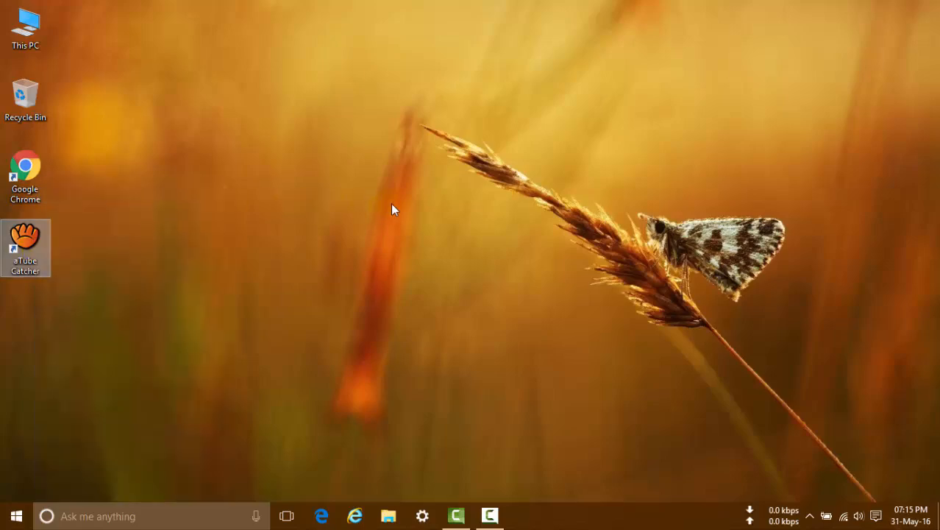
Step: Launch aTube Catcher's Screen Record feature and set the capture area to the full screen (0,0,1360,766)
double_click(25, 248)
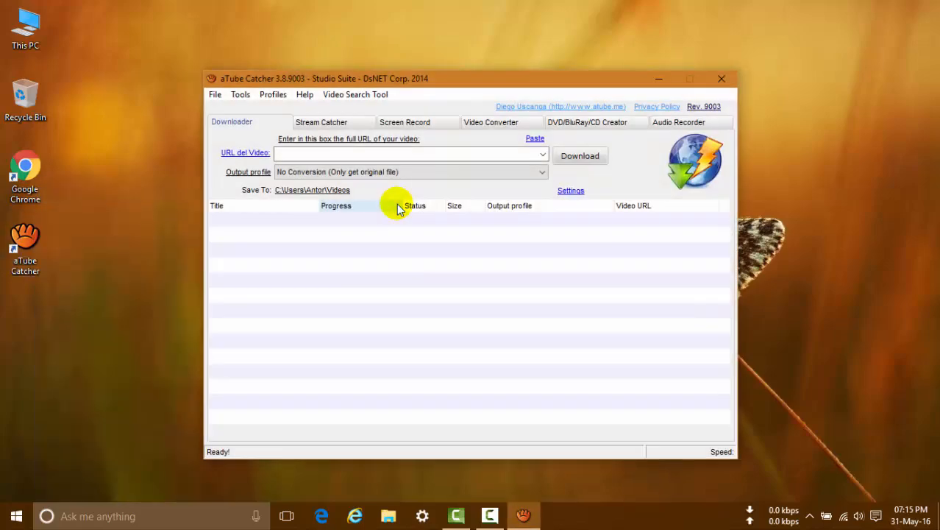
click(404, 121)
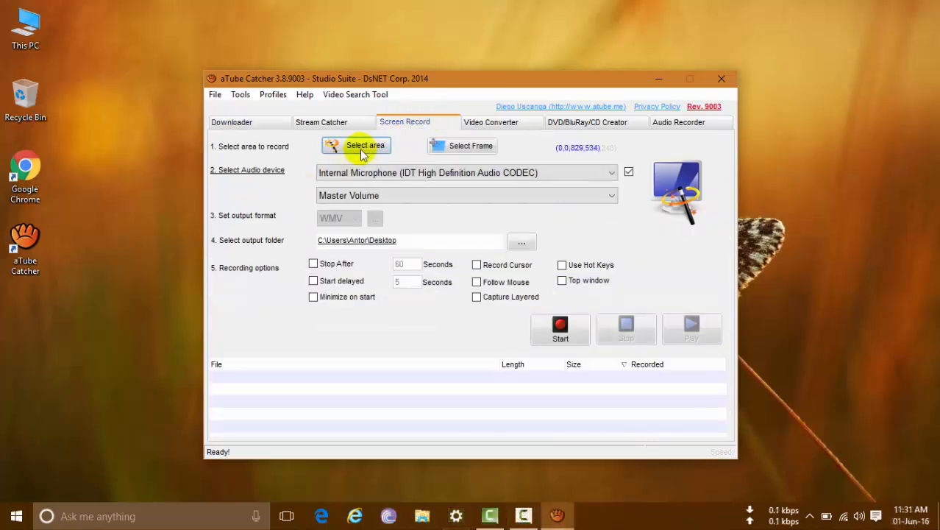
click(365, 145)
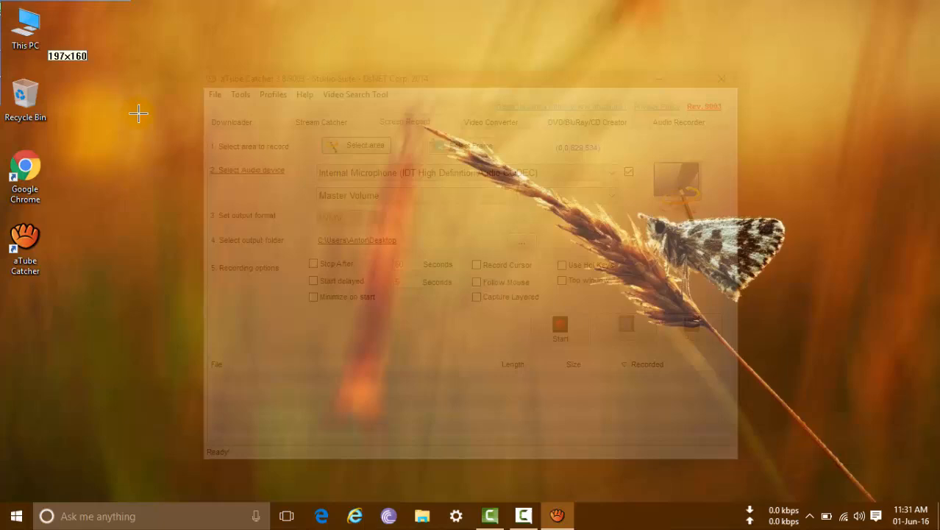
drag(139, 113, 793, 480)
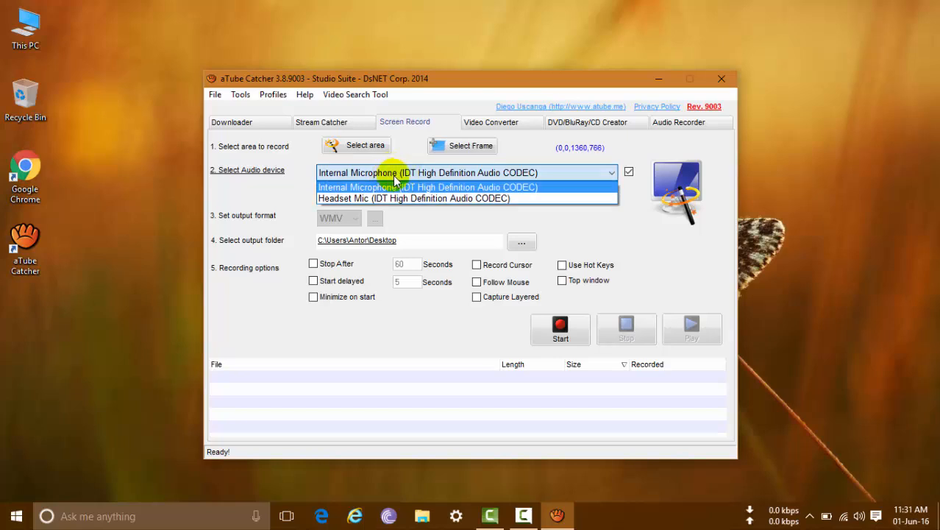
Step: Keep Internal Microphone audio, save recordings to the Desktop, and enable Minimize on start
click(428, 186)
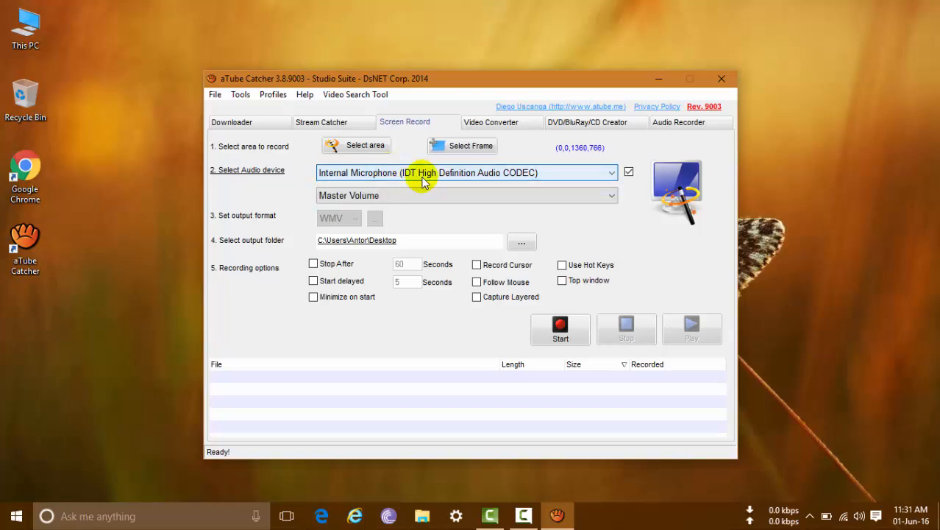
mouse_move(302, 245)
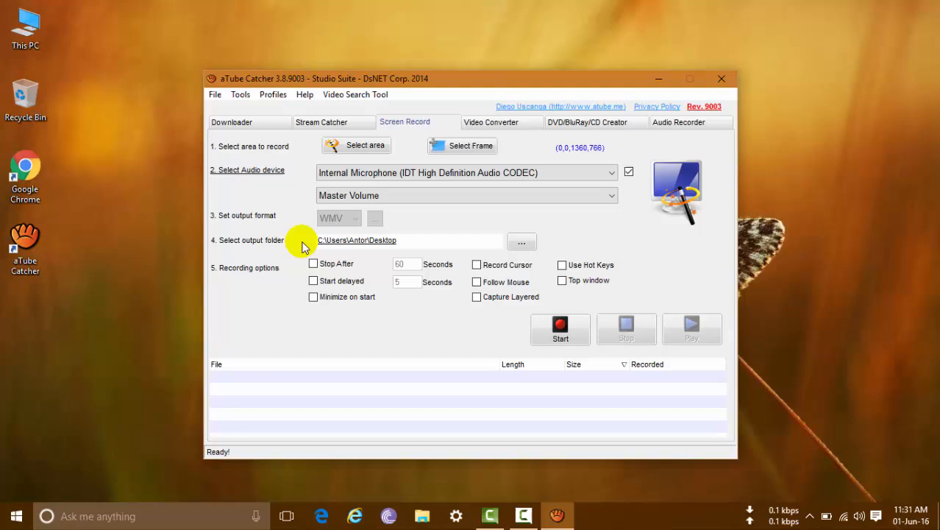
click(522, 241)
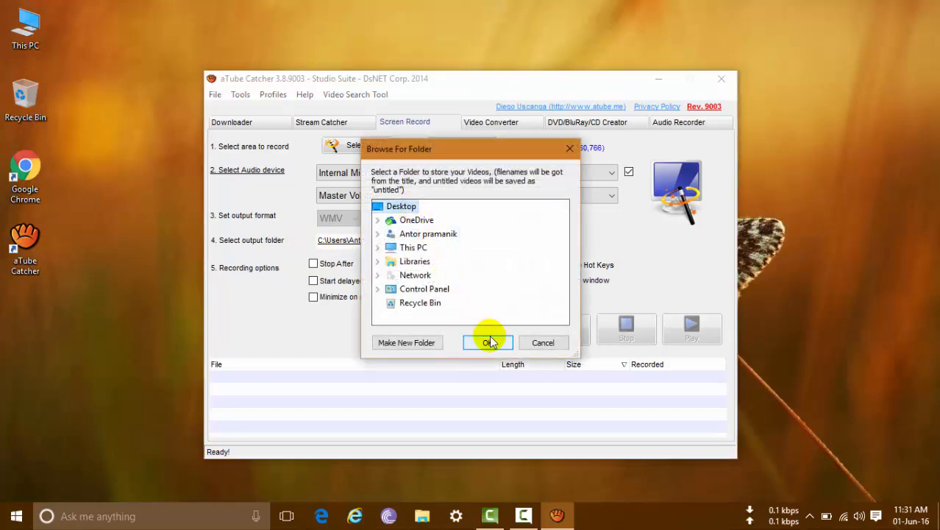
click(488, 342)
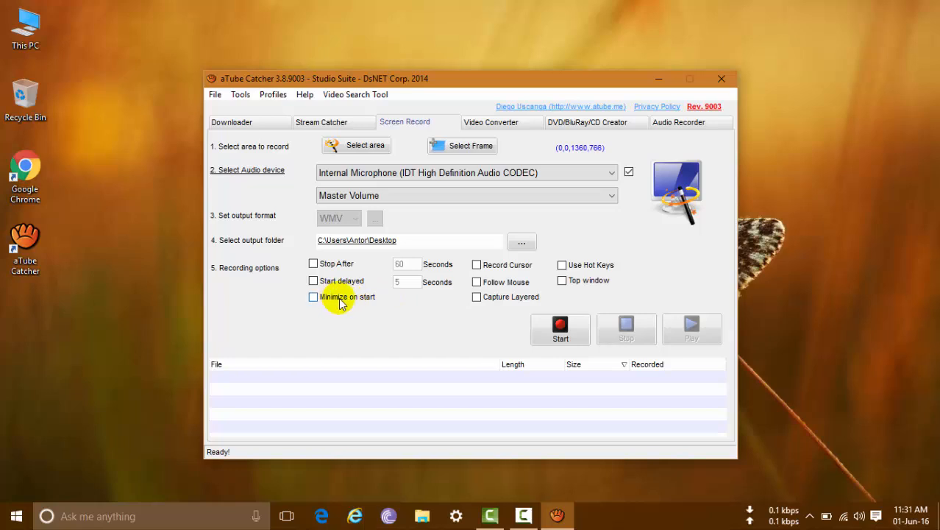
click(313, 297)
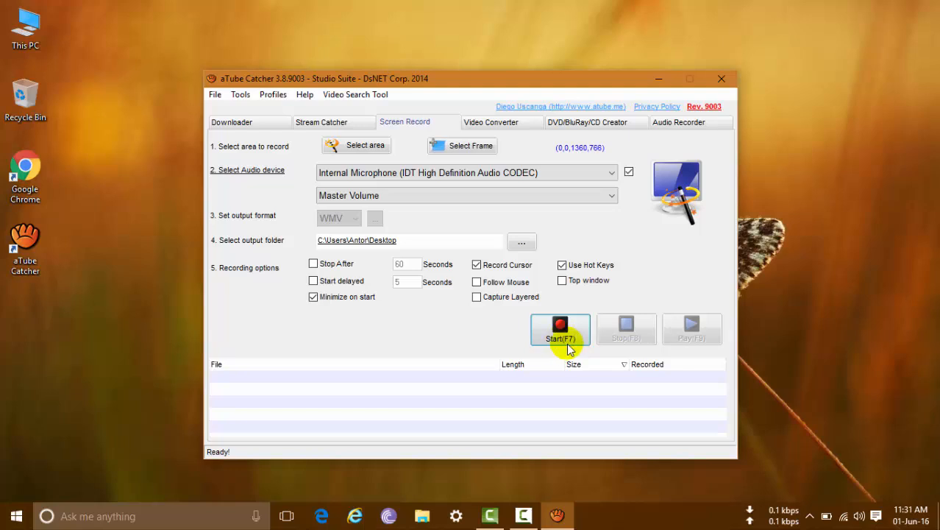
mouse_move(561, 339)
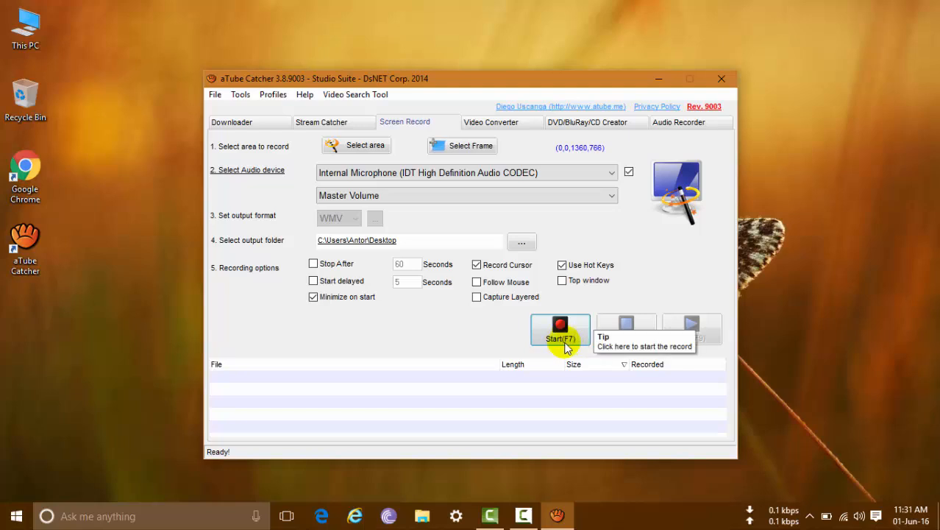
mouse_move(625, 338)
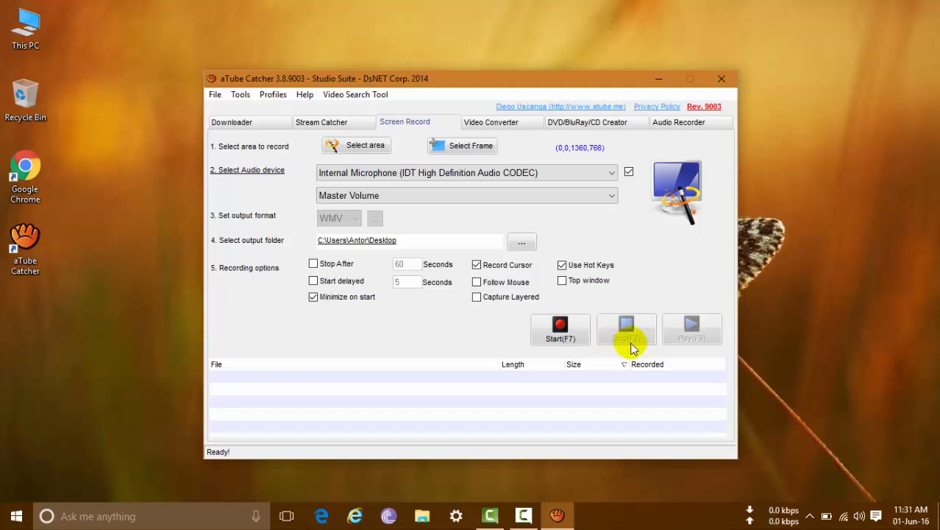
mouse_move(644, 215)
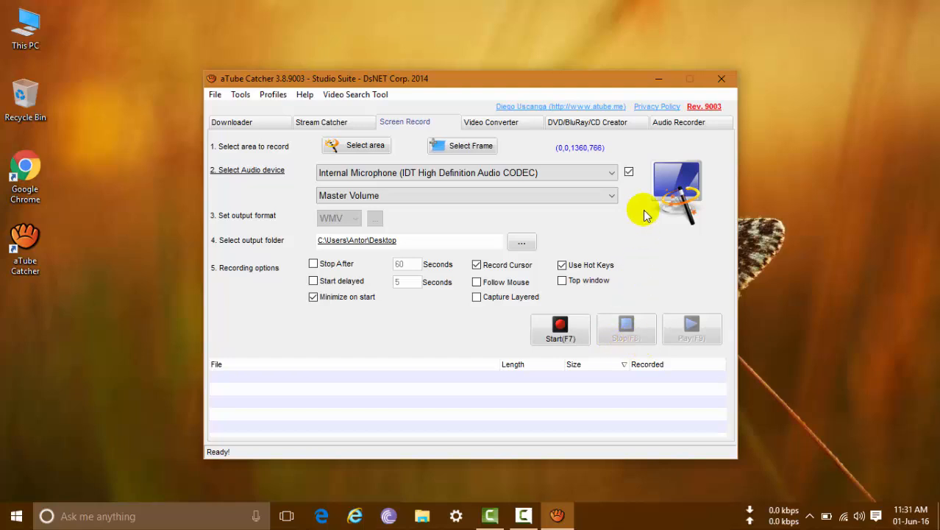
mouse_move(561, 329)
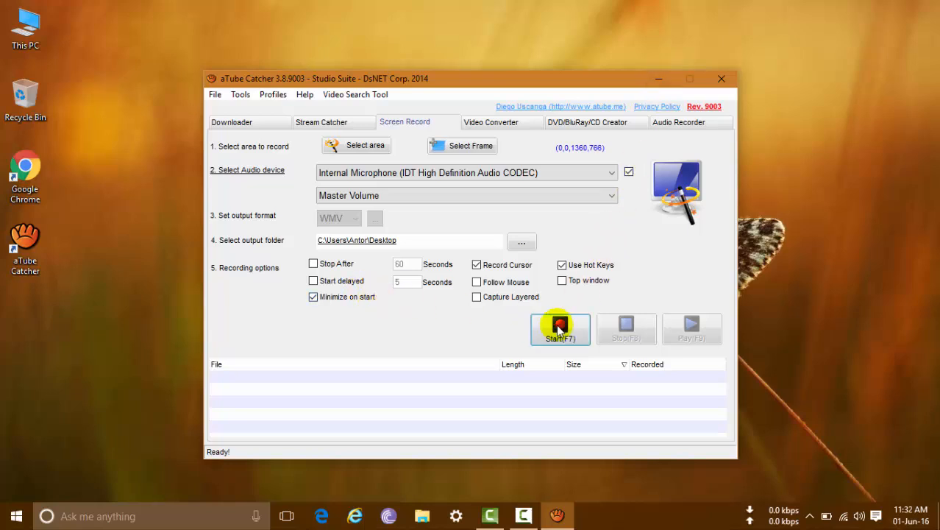
Step: Start the desktop recording and create a new text document on the desktop to open
click(559, 328)
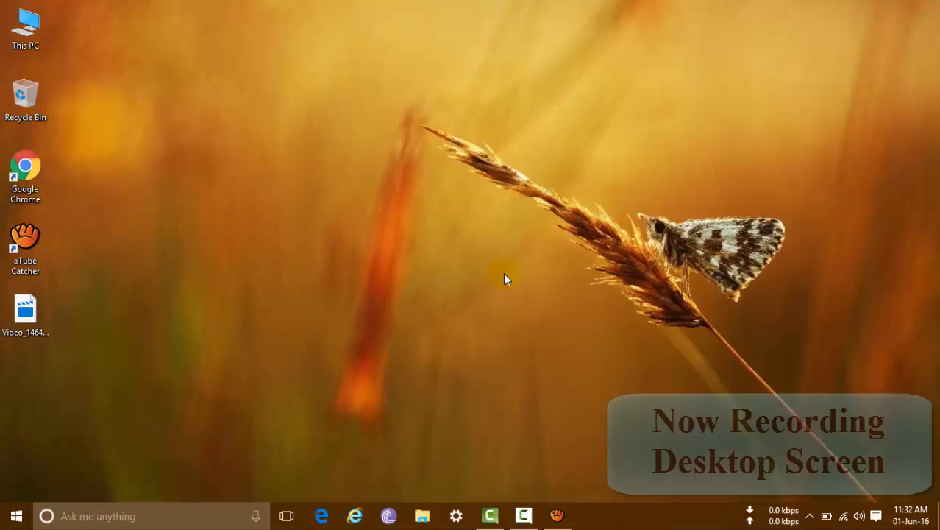
mouse_move(470, 230)
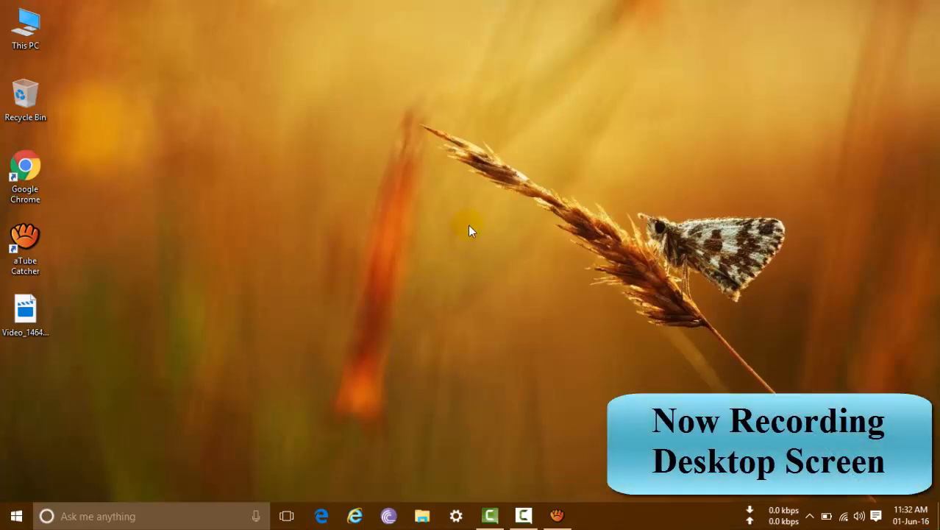
right_click(469, 230)
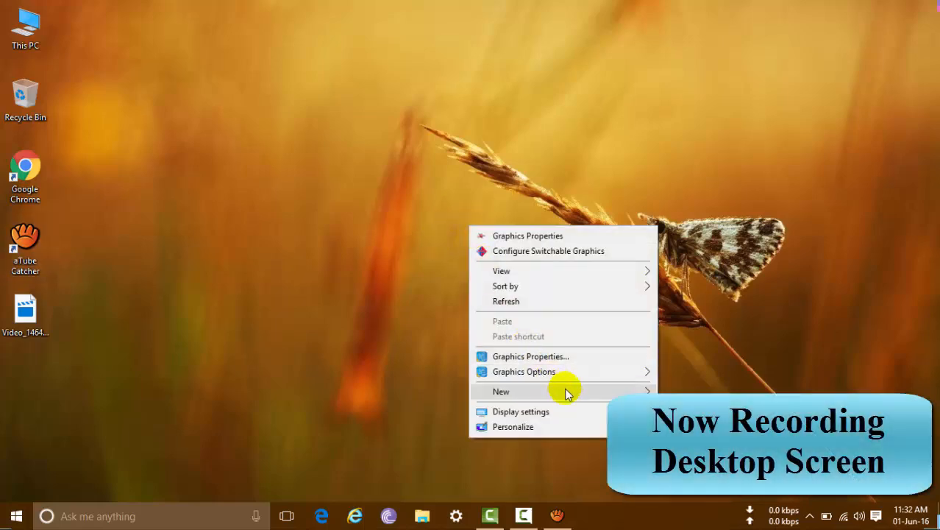
click(501, 390)
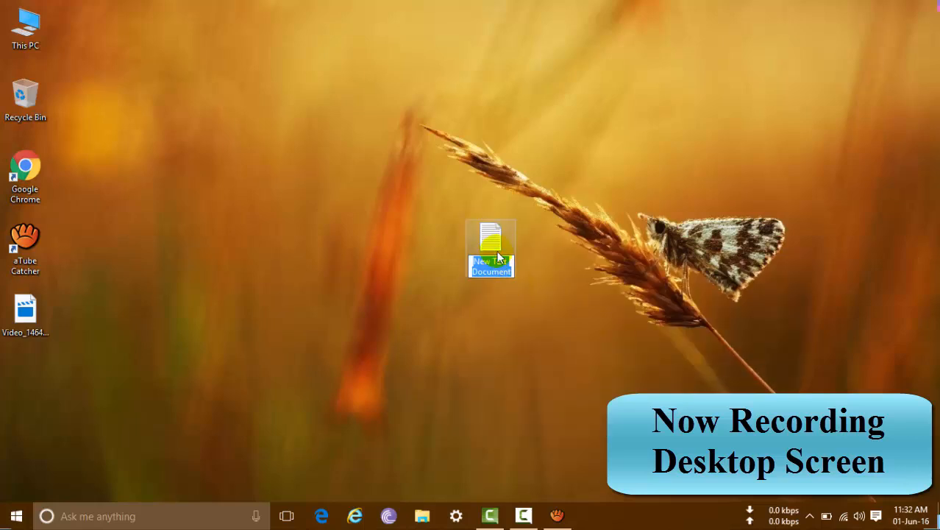
right_click(491, 248)
text(we)
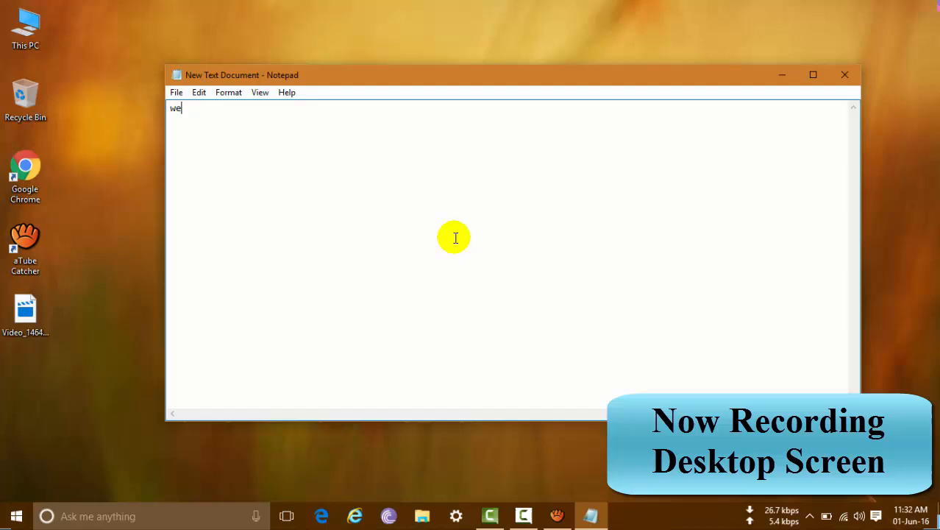
Step: Write 'welcome to pc phones help centre' and 'test test', close Notepad, and restore aTube Catcher
text(lcome to pc)
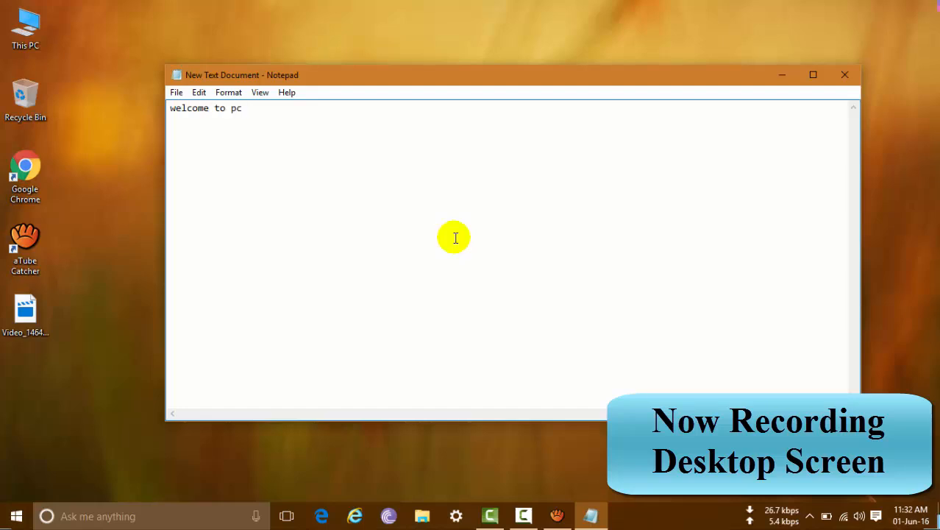
text(phones help c)
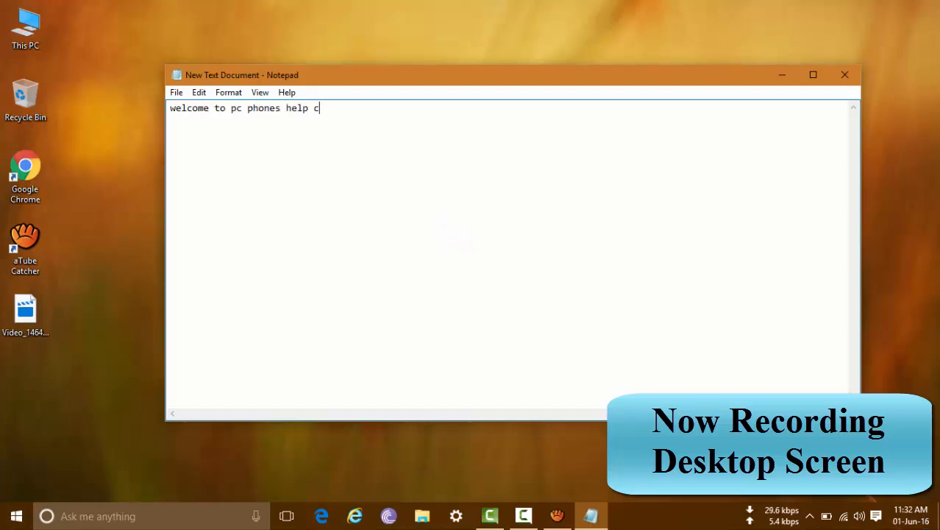
text(entre)
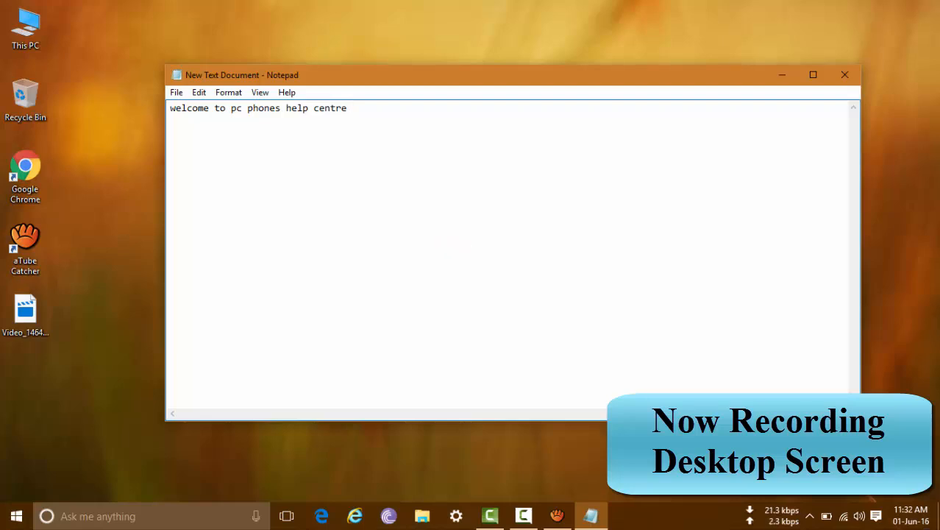
mouse_move(455, 238)
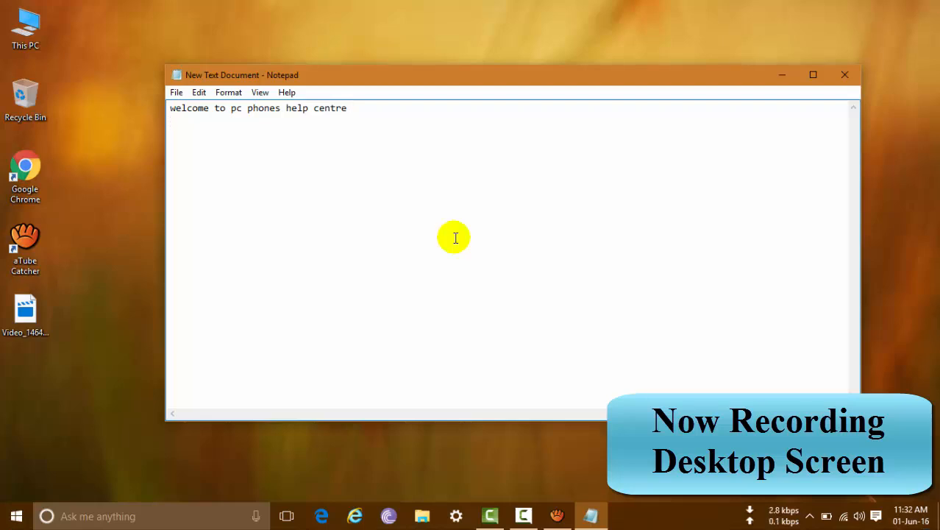
text(test test)
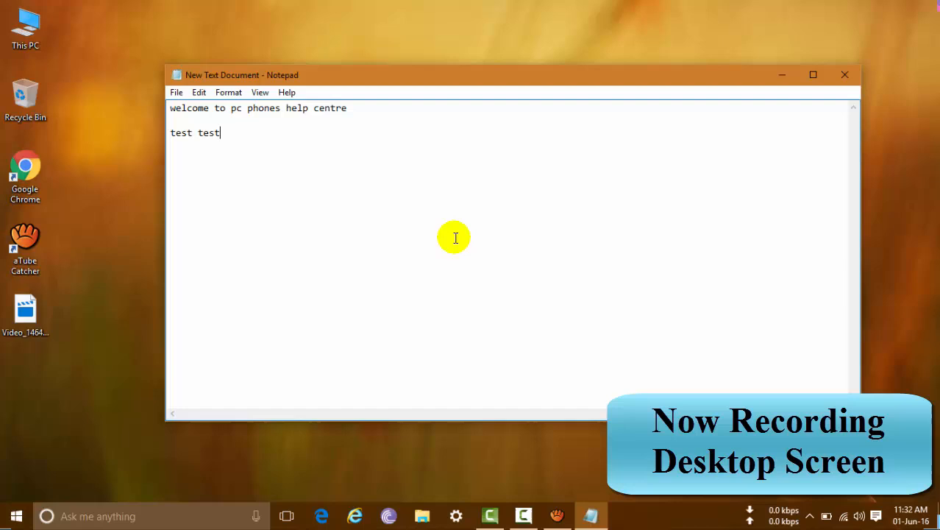
mouse_move(437, 238)
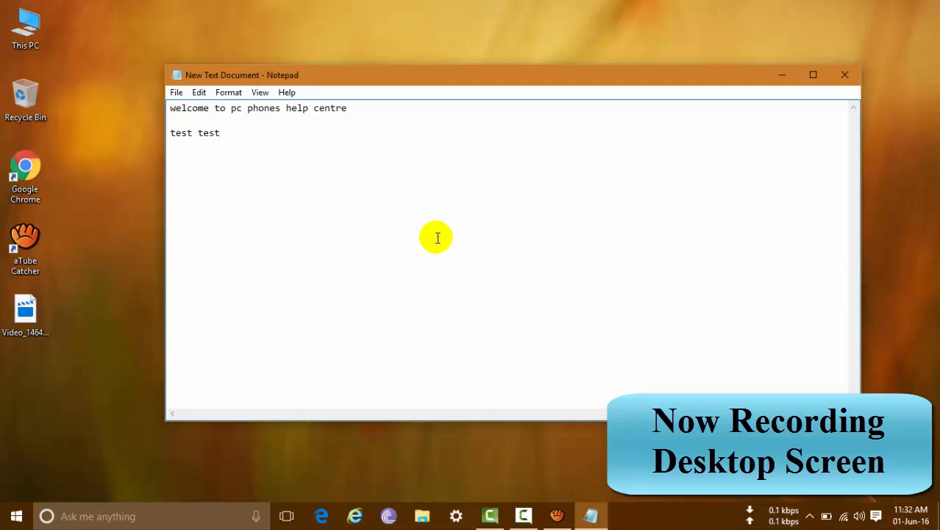
mouse_move(492, 216)
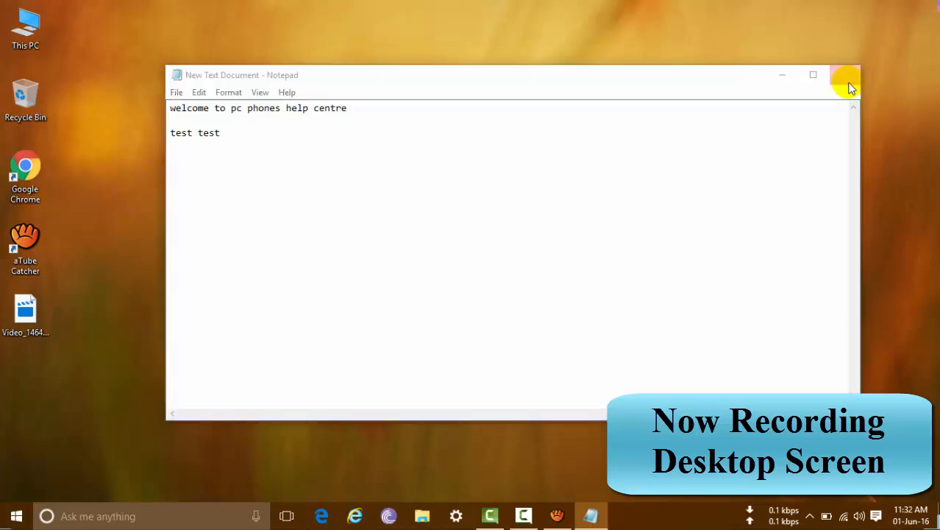
click(846, 74)
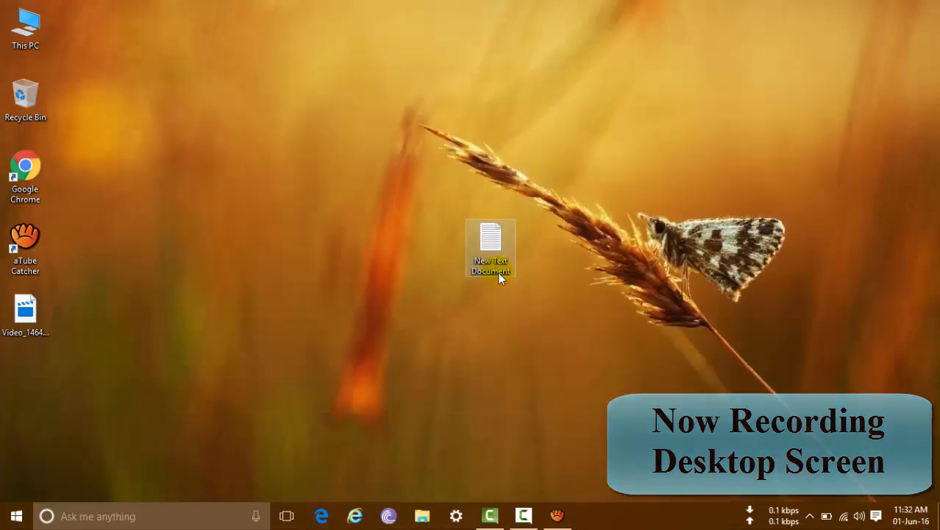
click(557, 515)
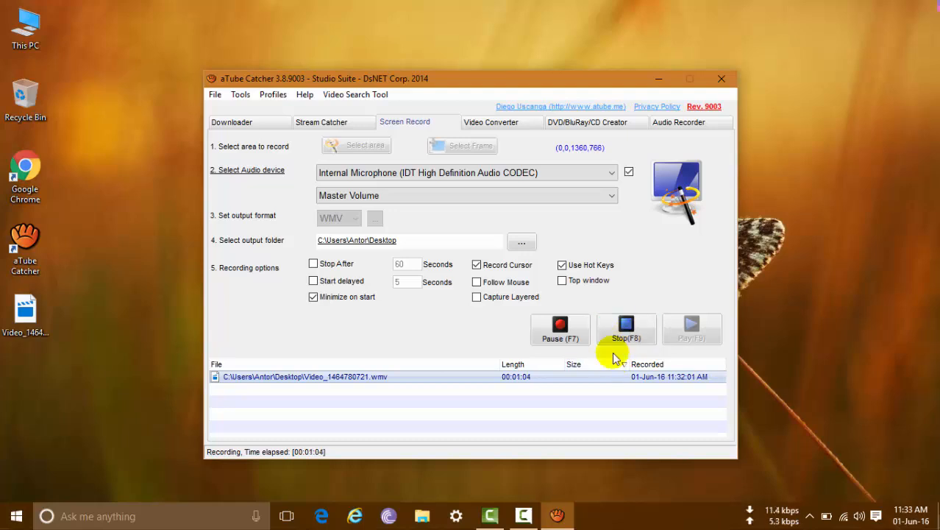
Step: Stop the recording with Stop(F8) and bring up options for the saved Video_ file on the desktop
click(627, 329)
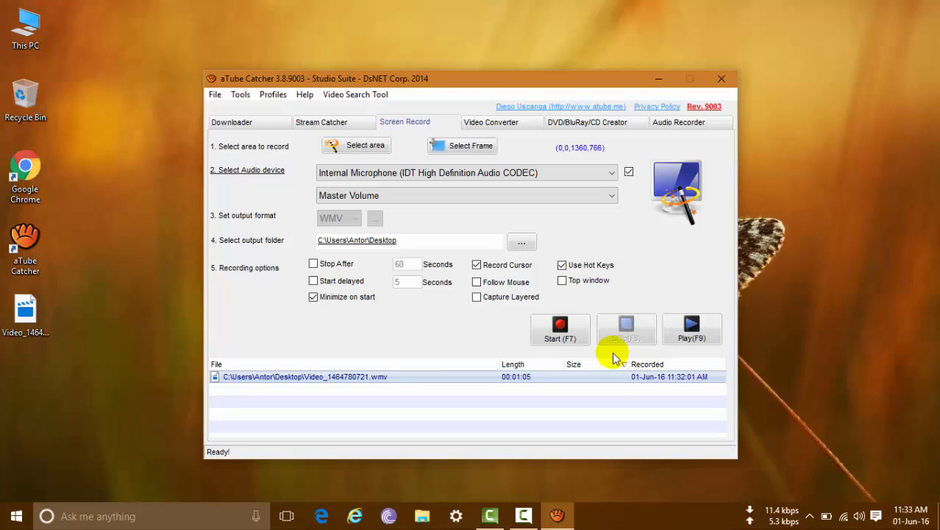
mouse_move(188, 353)
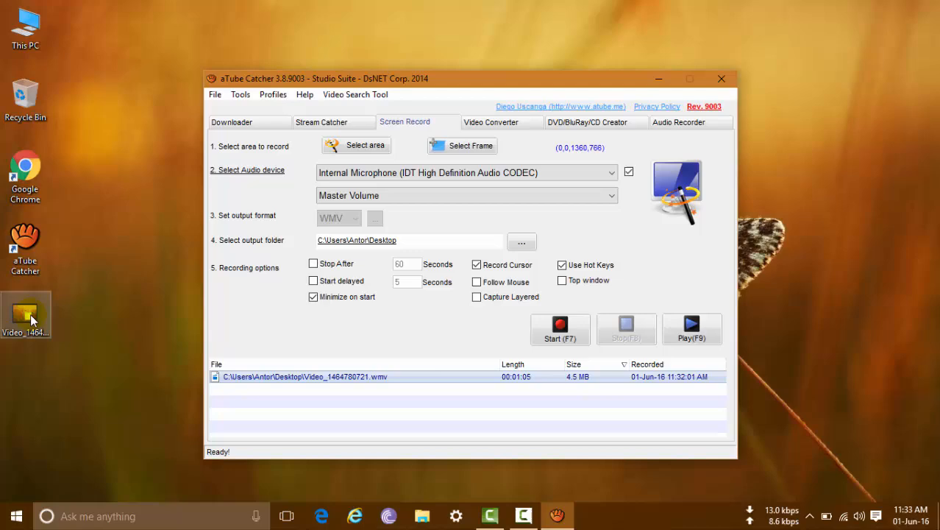
right_click(26, 309)
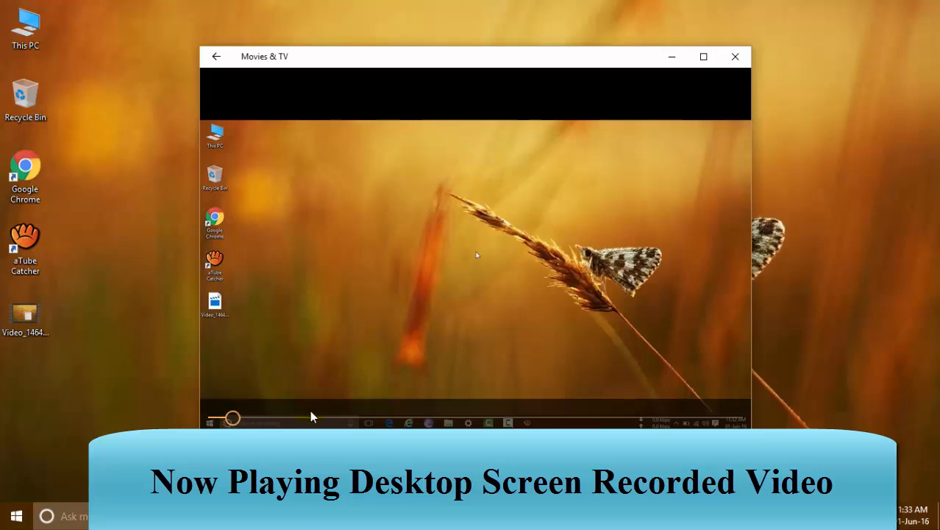
right_click(476, 255)
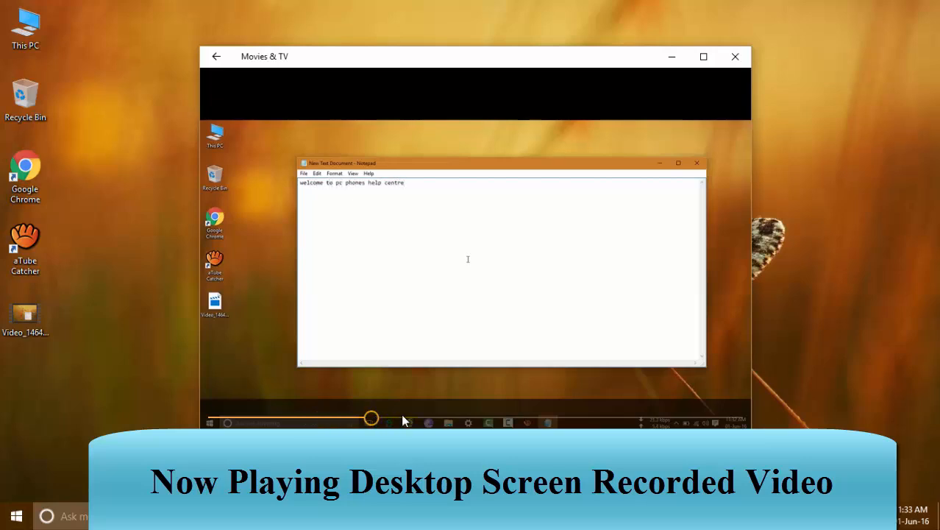
text(test test)
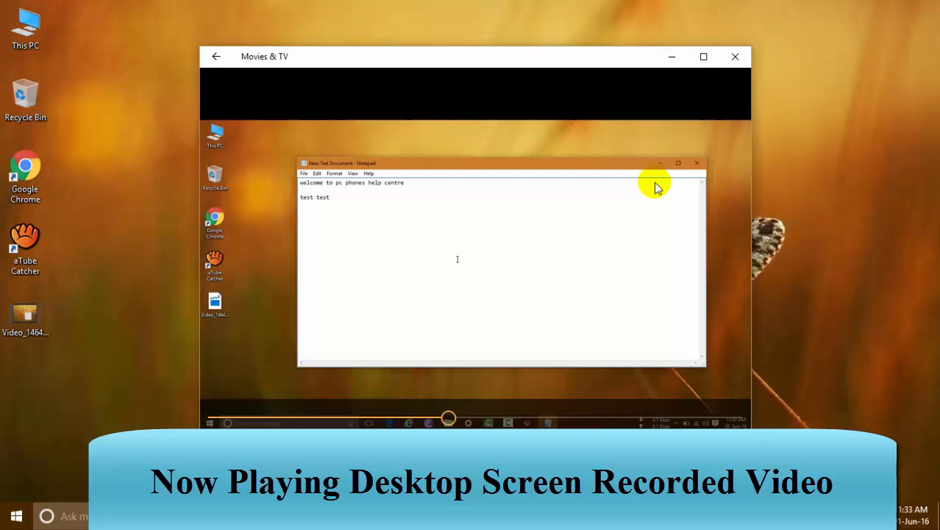